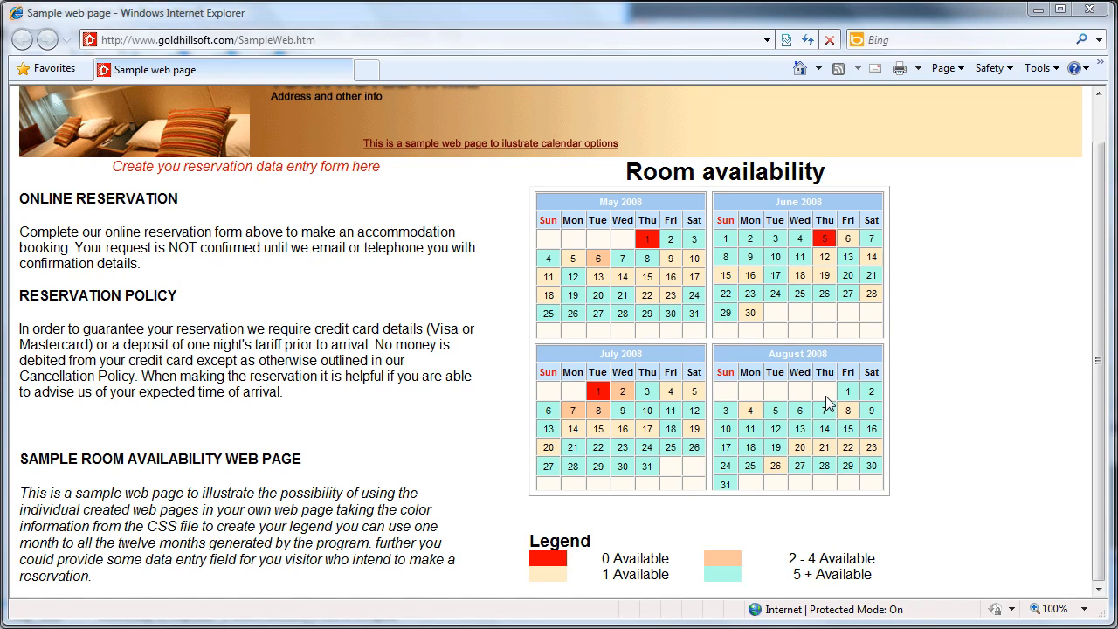
{"action": "mouse_move", "coordinate": [1010, 283]}
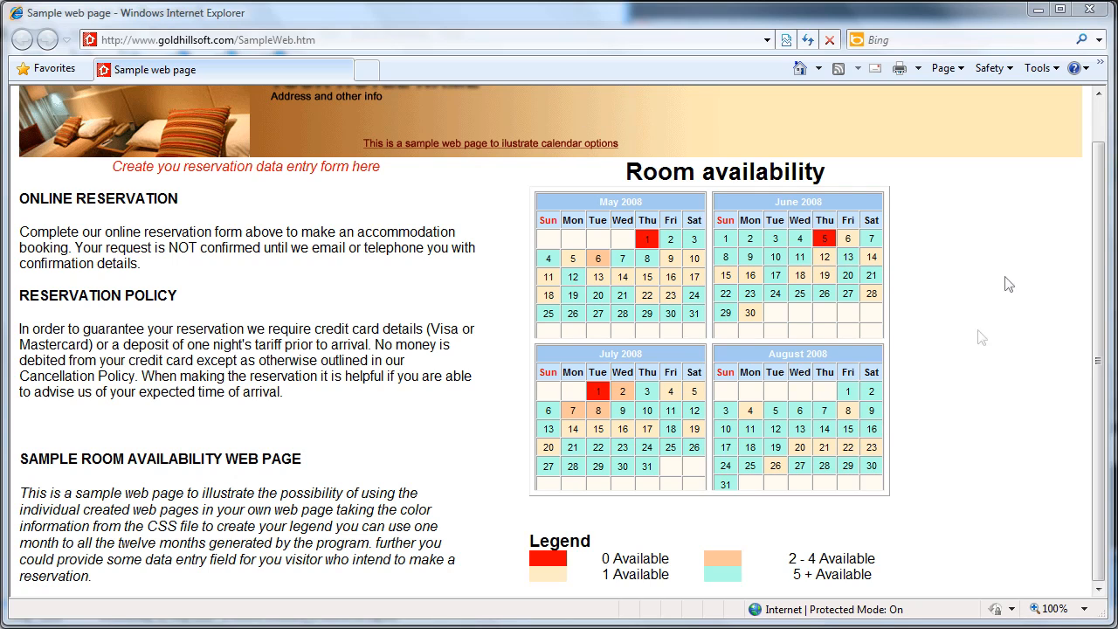
{"action": "mouse_move", "coordinate": [872, 252]}
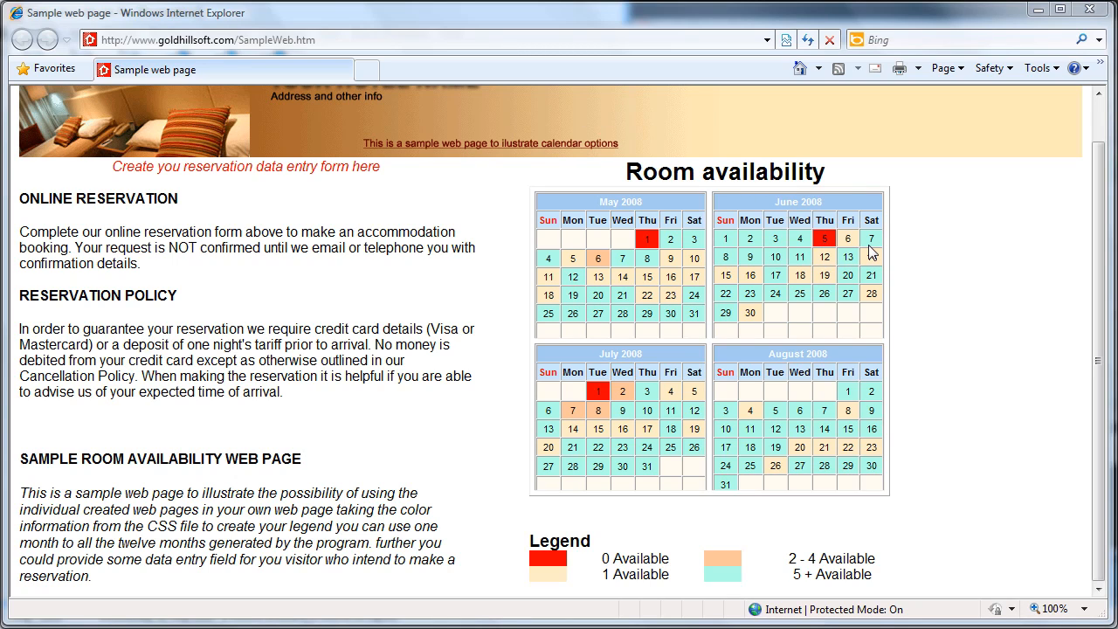
{"action": "mouse_move", "coordinate": [872, 241]}
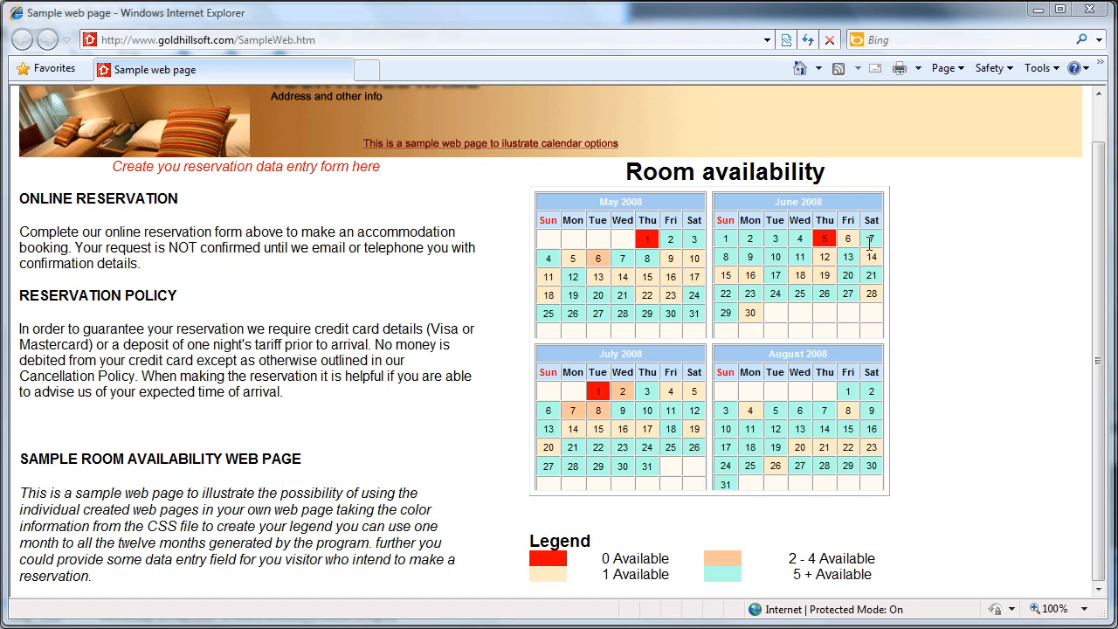
{"action": "mouse_move", "coordinate": [1099, 349]}
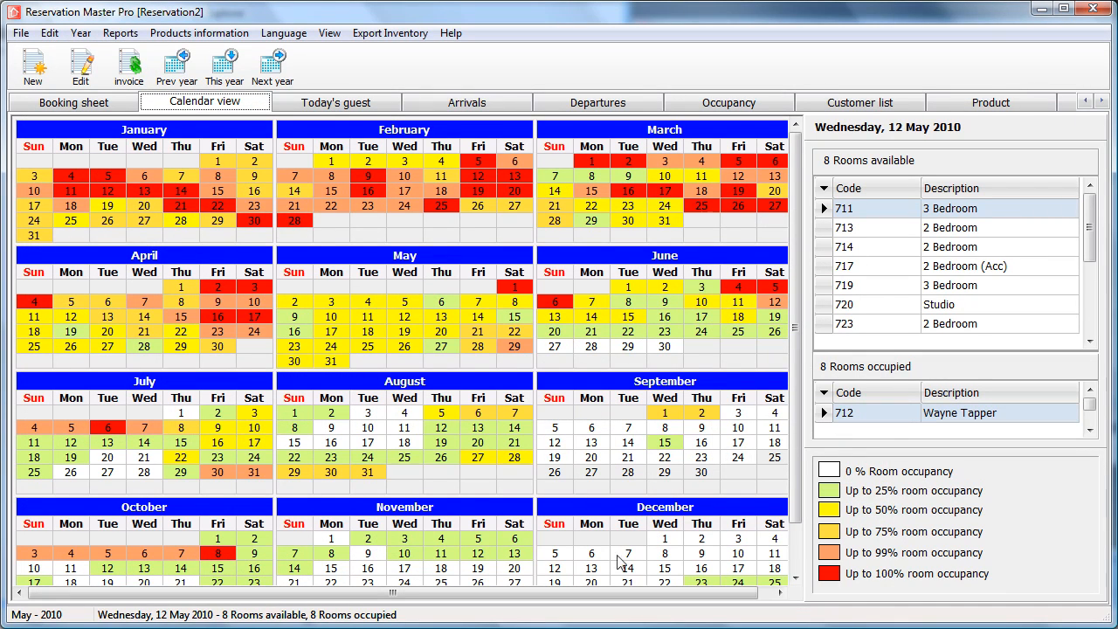
{"action": "mouse_move", "coordinate": [301, 119]}
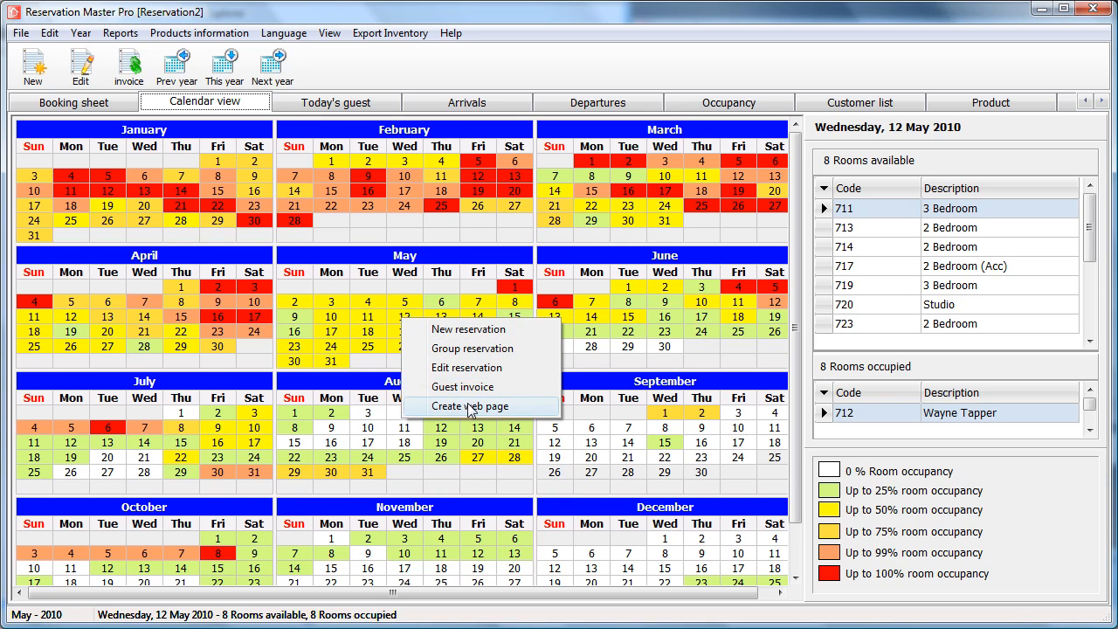
Choose Create web page from the calendar day's context menu to open the HTML document dialog.
{"action": "left_click", "coordinate": [469, 406]}
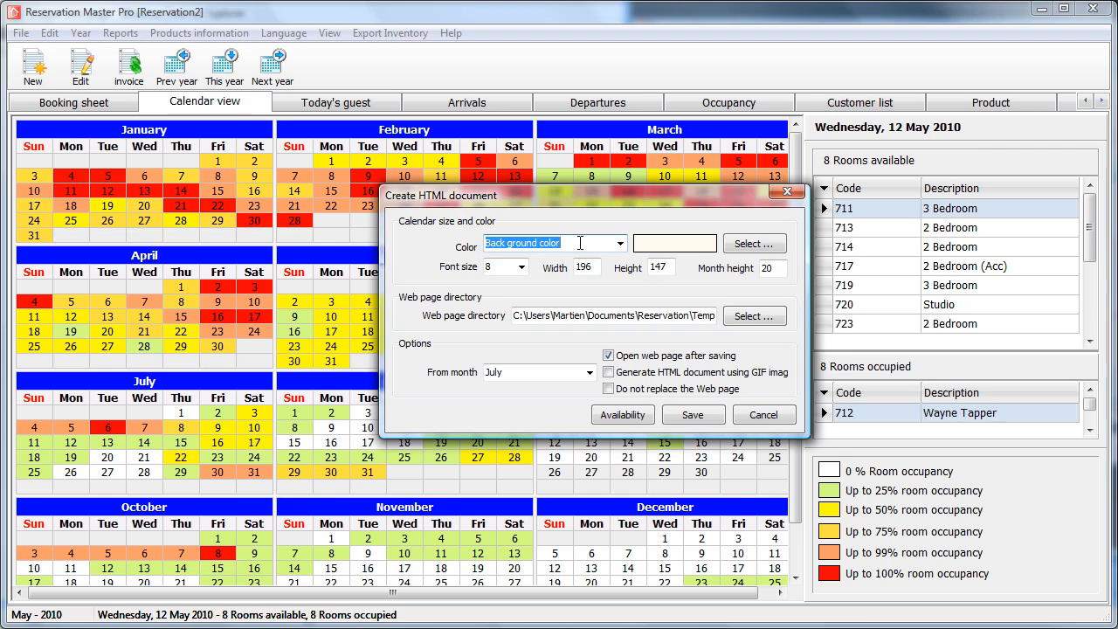
View the colours for 0, 1 and 5+ units available and keep font size 8.
{"action": "left_click", "coordinate": [621, 243]}
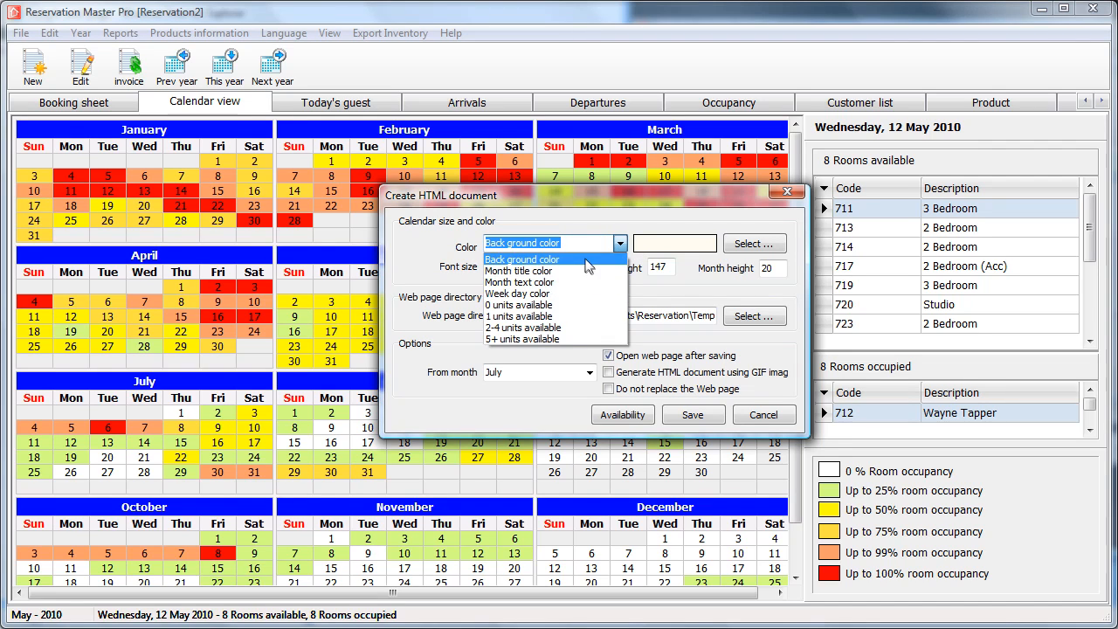
{"action": "mouse_move", "coordinate": [577, 306]}
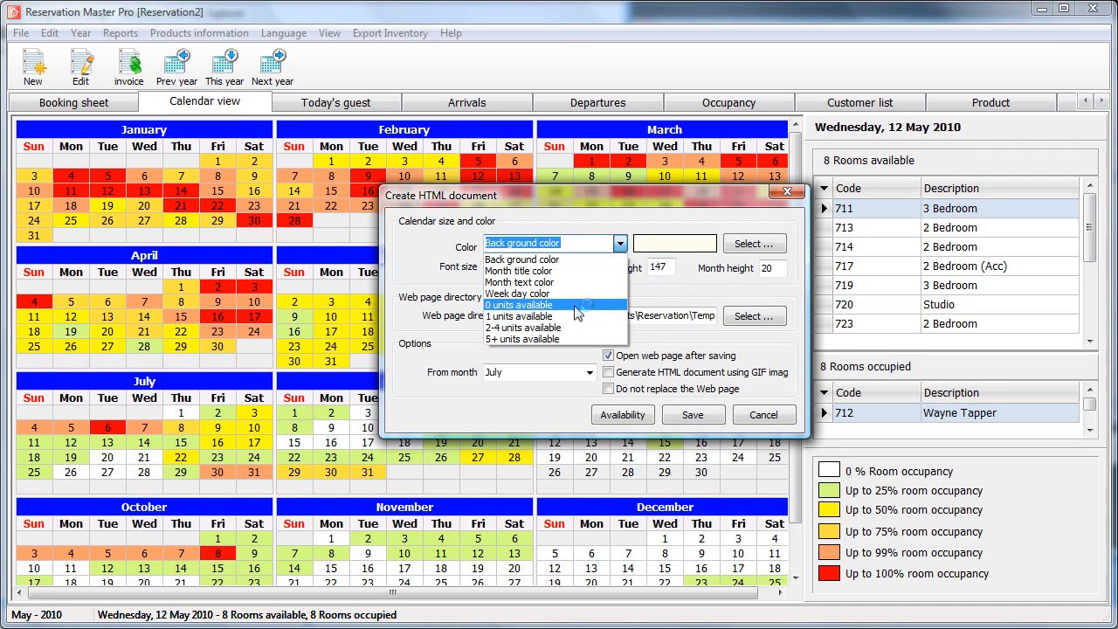
{"action": "left_click", "coordinate": [517, 304]}
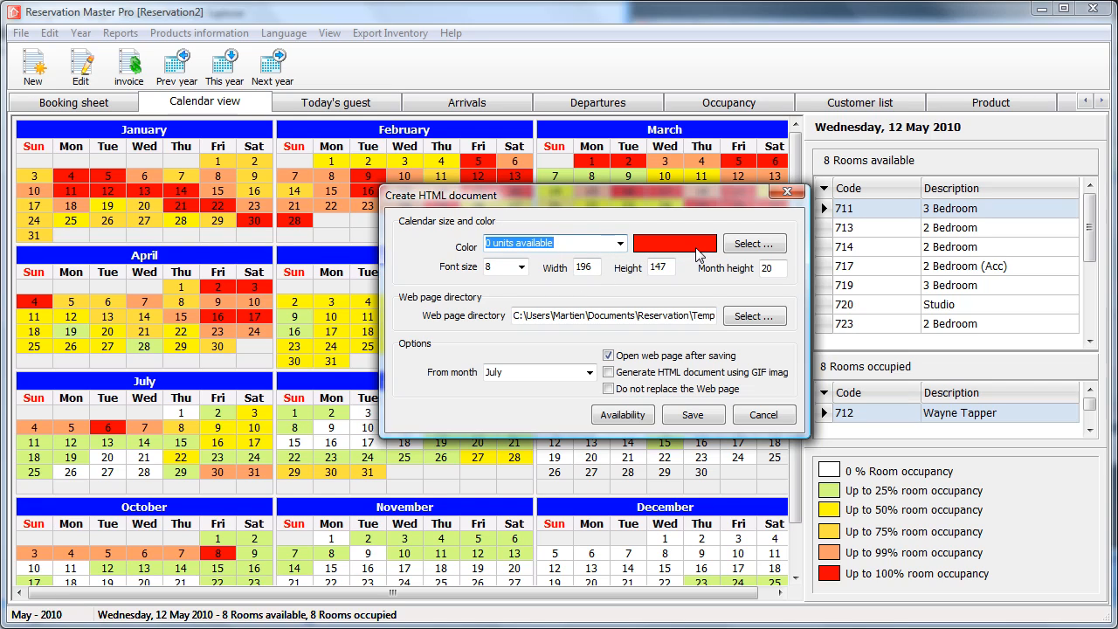
{"action": "left_click", "coordinate": [620, 243]}
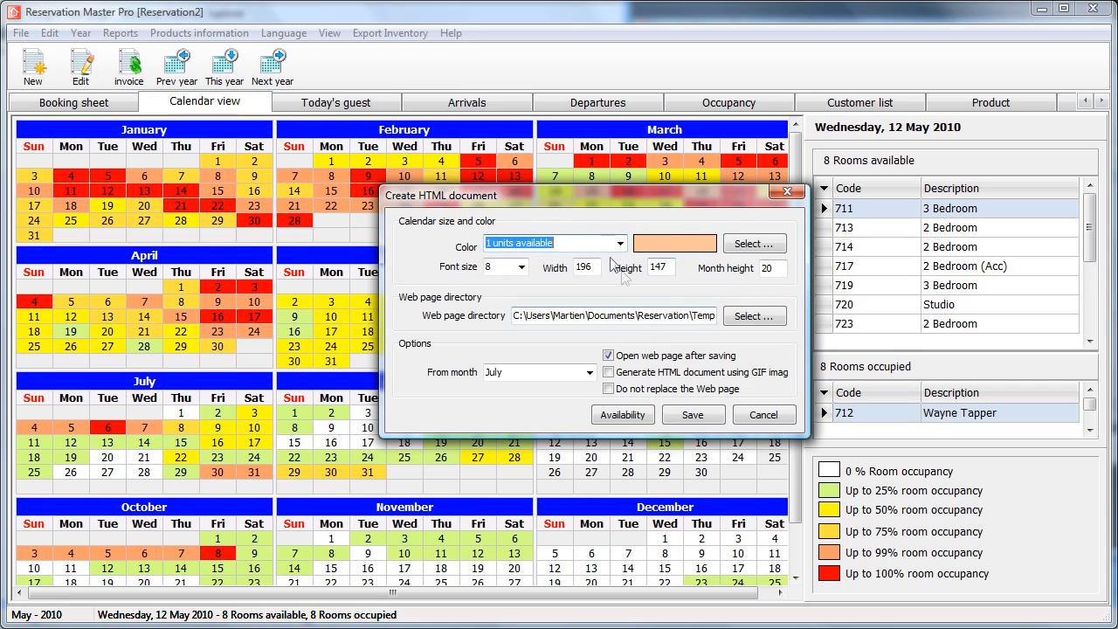
{"action": "left_click", "coordinate": [619, 243]}
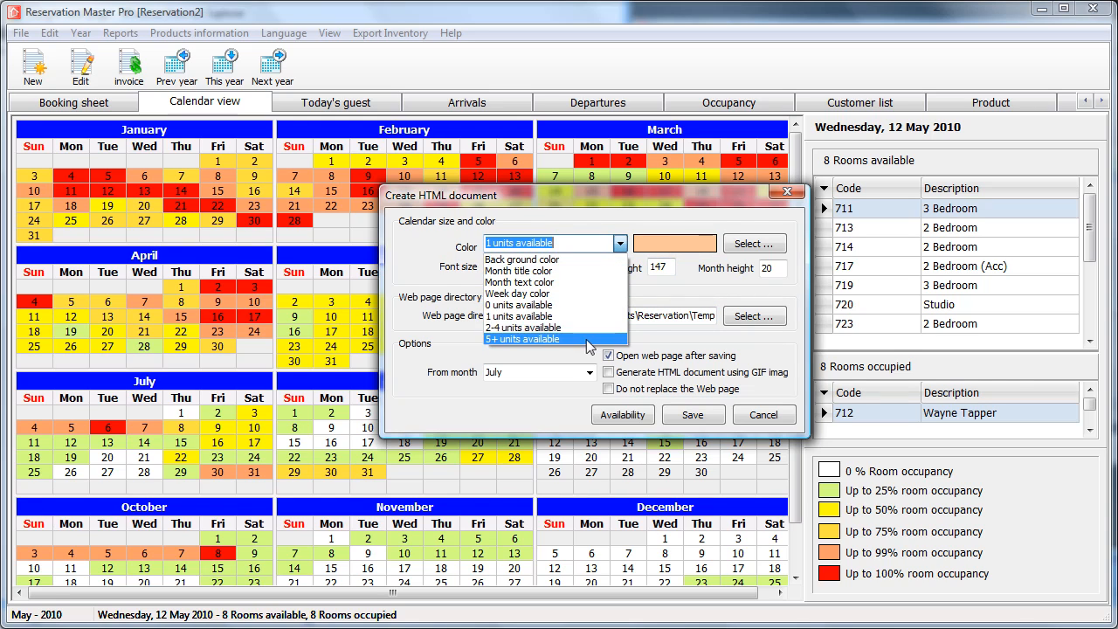
{"action": "left_click", "coordinate": [520, 339]}
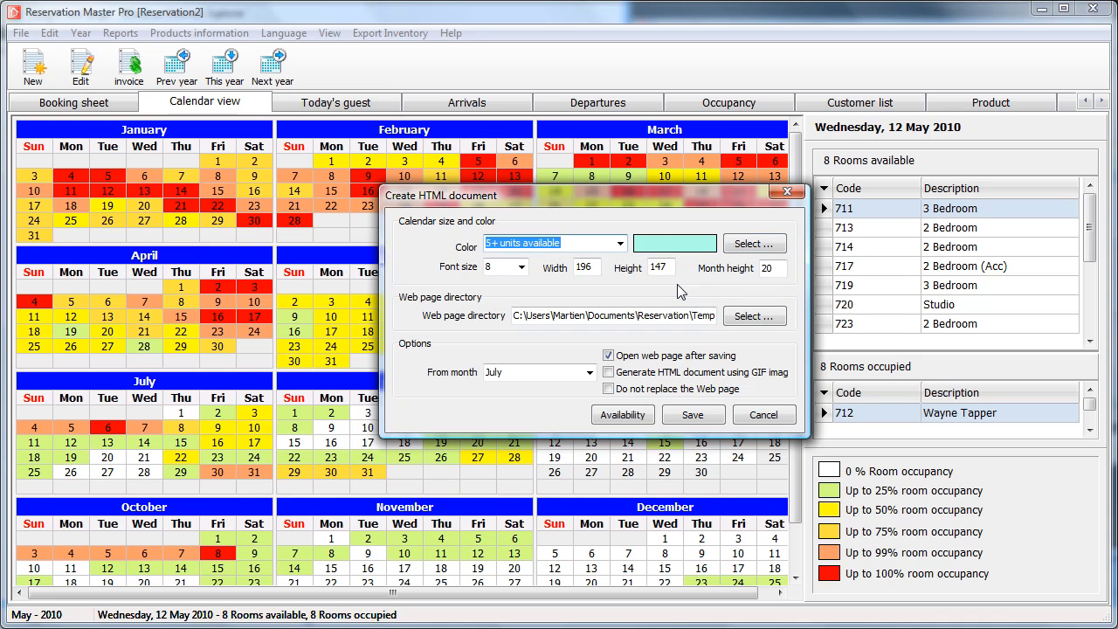
{"action": "left_click", "coordinate": [520, 265]}
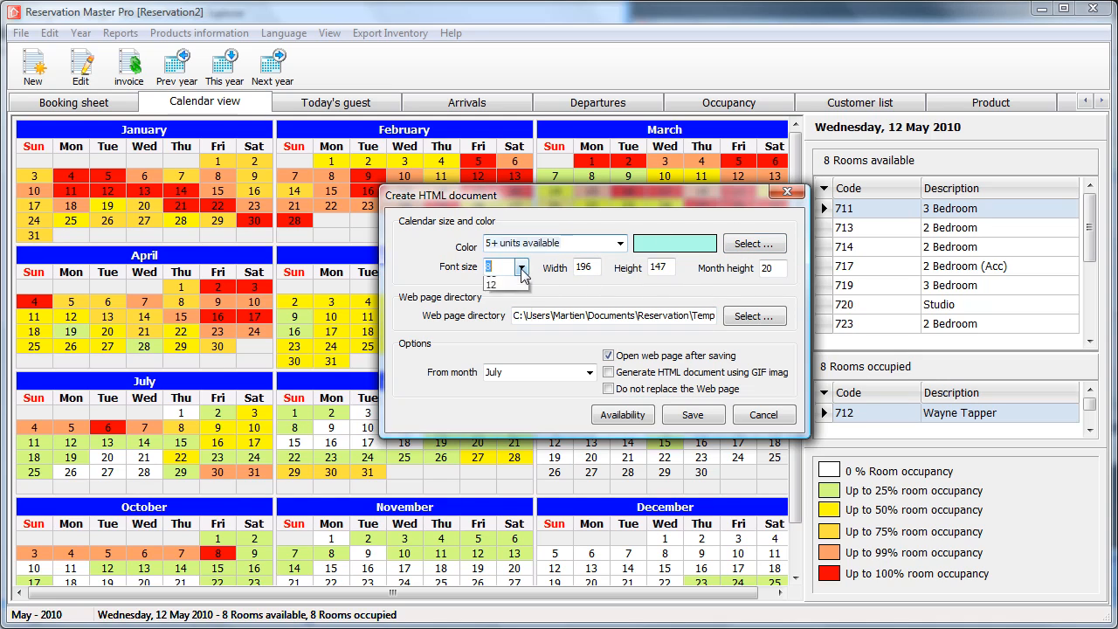
{"action": "left_click", "coordinate": [491, 268]}
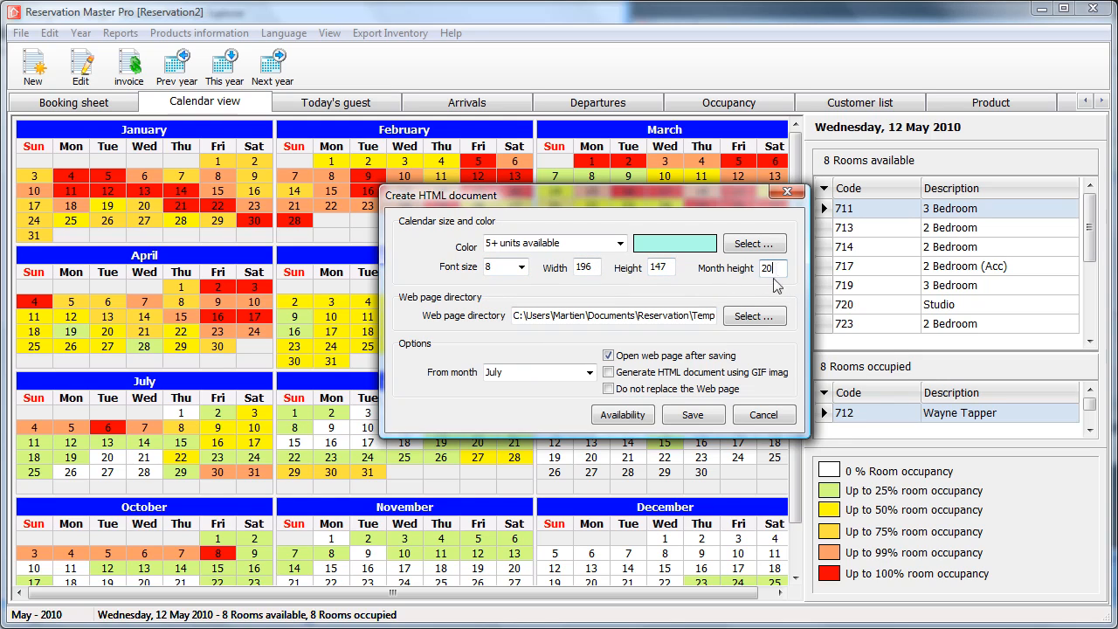
{"action": "mouse_move", "coordinate": [411, 332]}
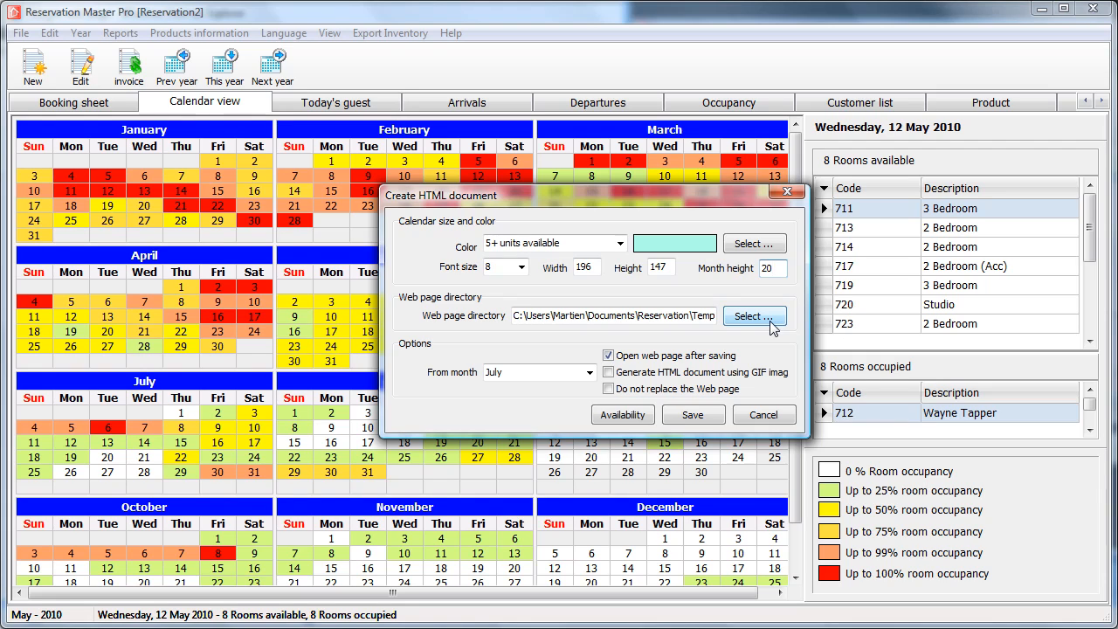
{"action": "mouse_move", "coordinate": [433, 347]}
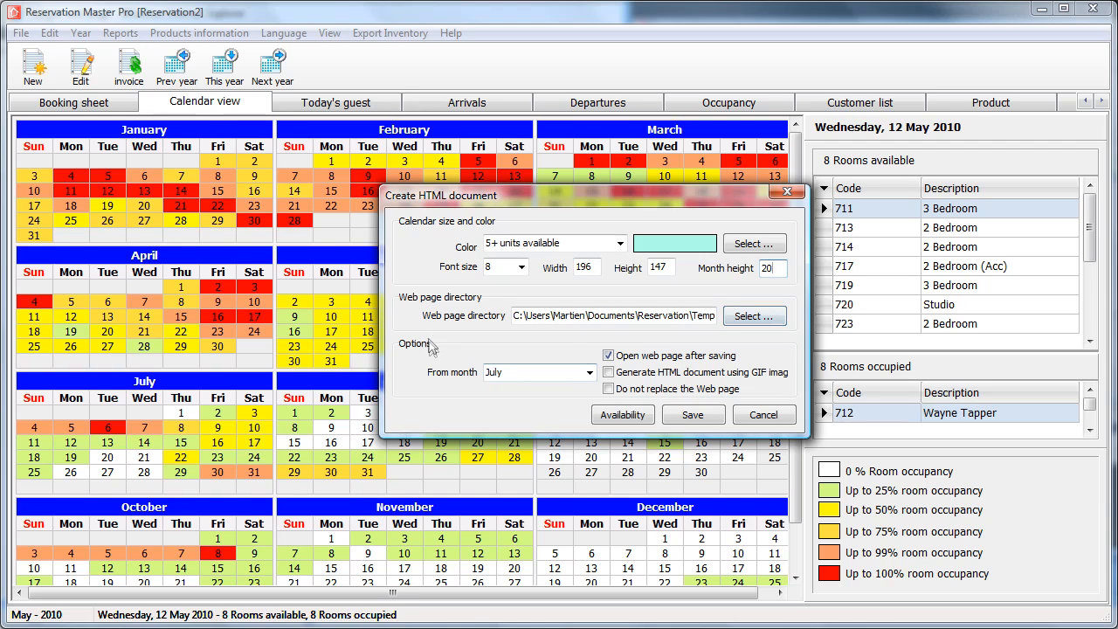
Set July as the starting month for the web calendar, leaving the directory unchanged.
{"action": "left_click", "coordinate": [591, 373]}
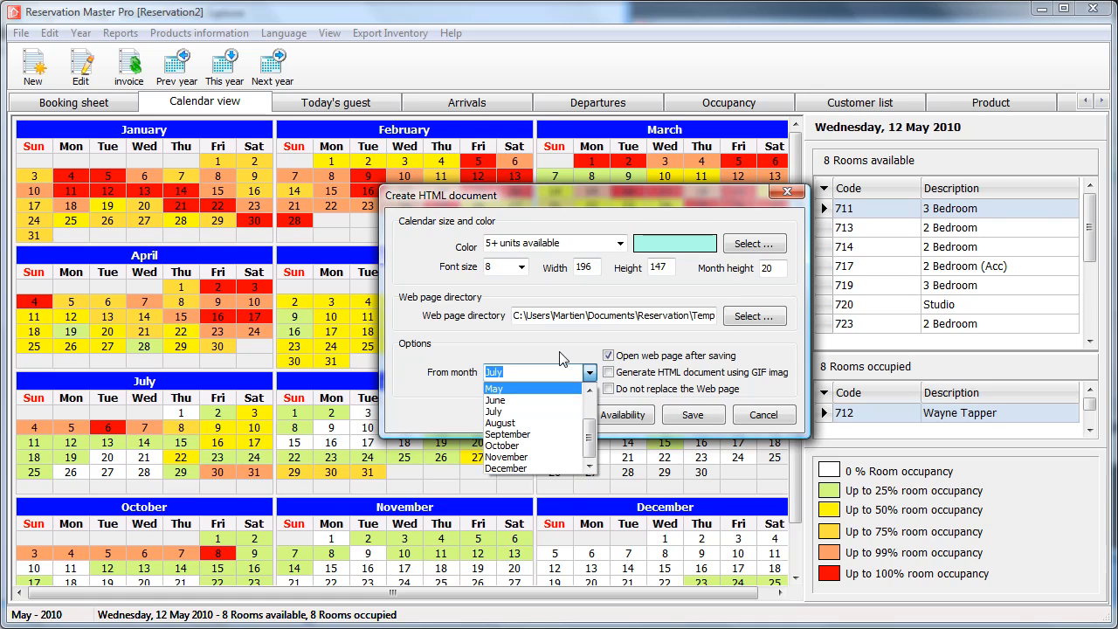
{"action": "left_click", "coordinate": [492, 412]}
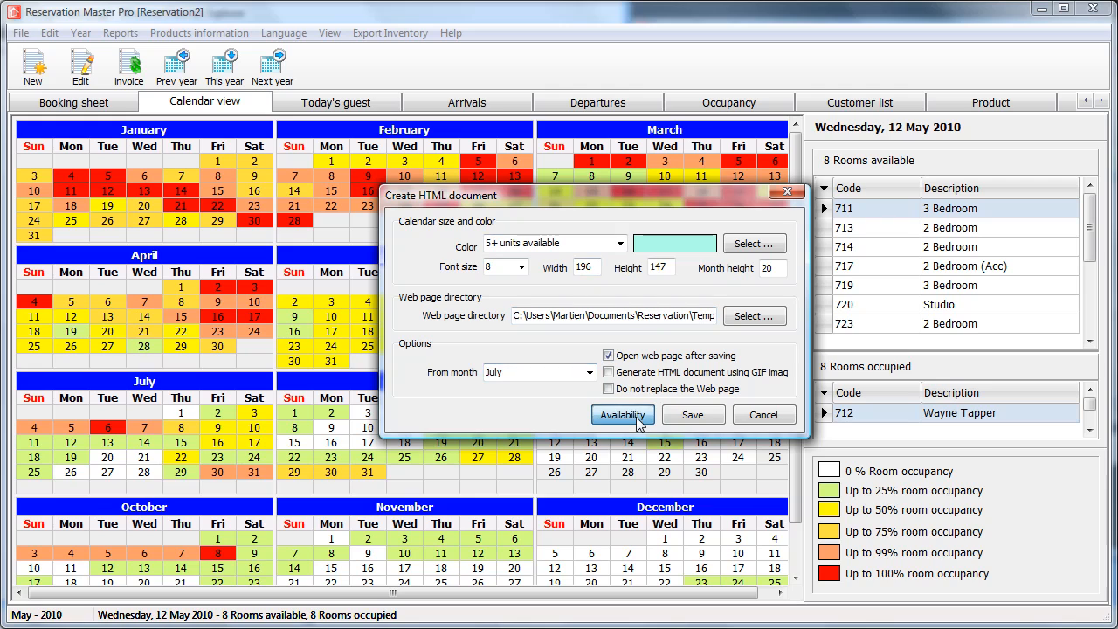
Reset the July 2010 availability figures in Availability adjustments and save them.
{"action": "left_click", "coordinate": [622, 415]}
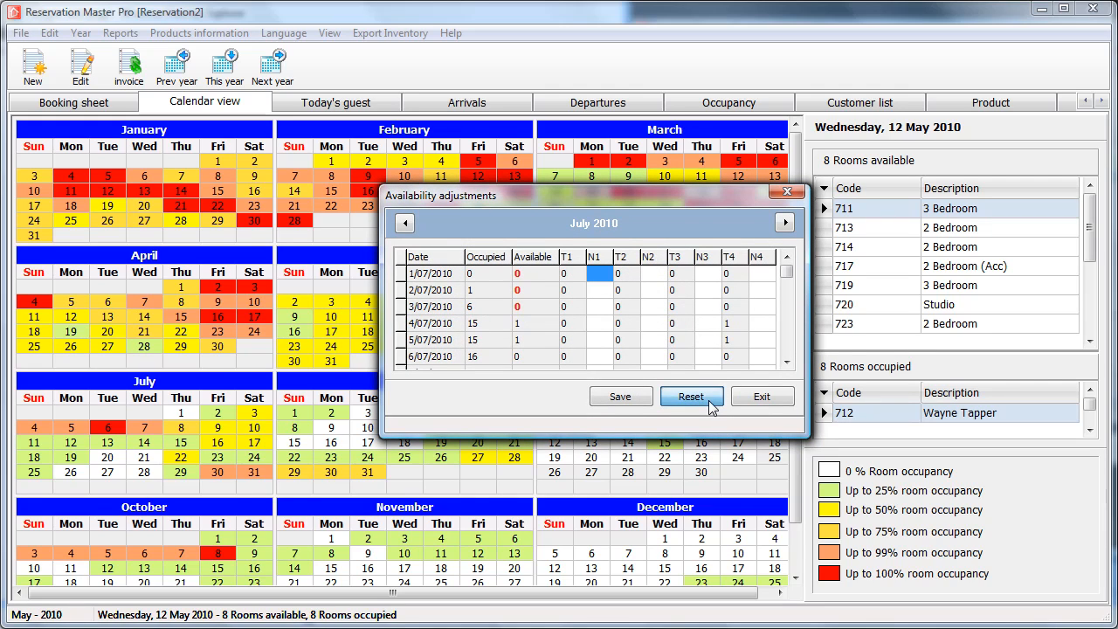
{"action": "left_click", "coordinate": [692, 395]}
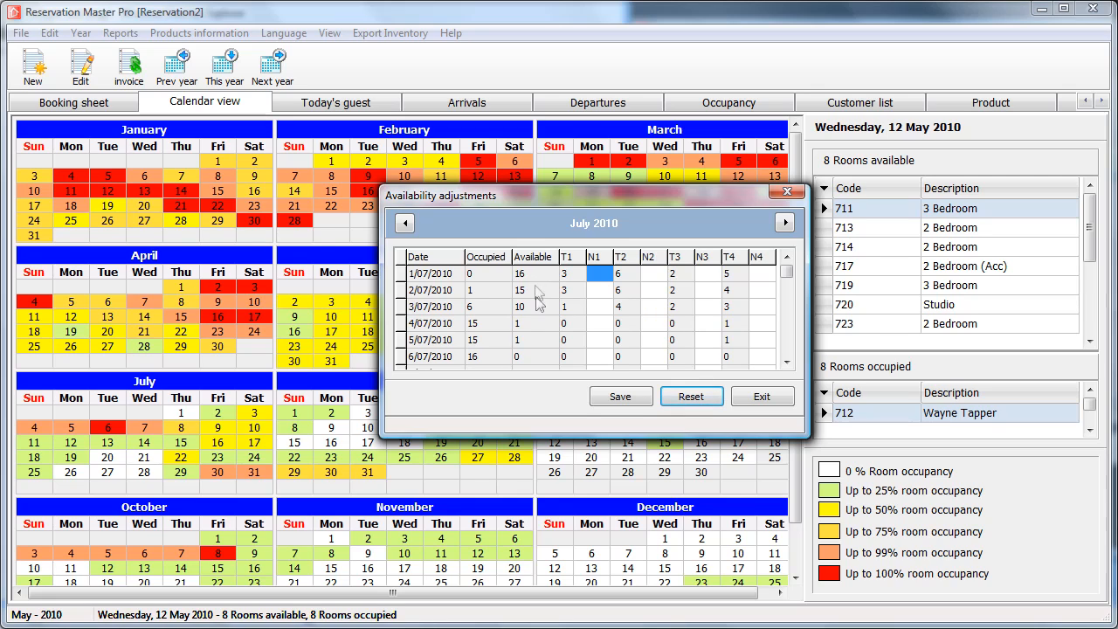
{"action": "mouse_move", "coordinate": [540, 313]}
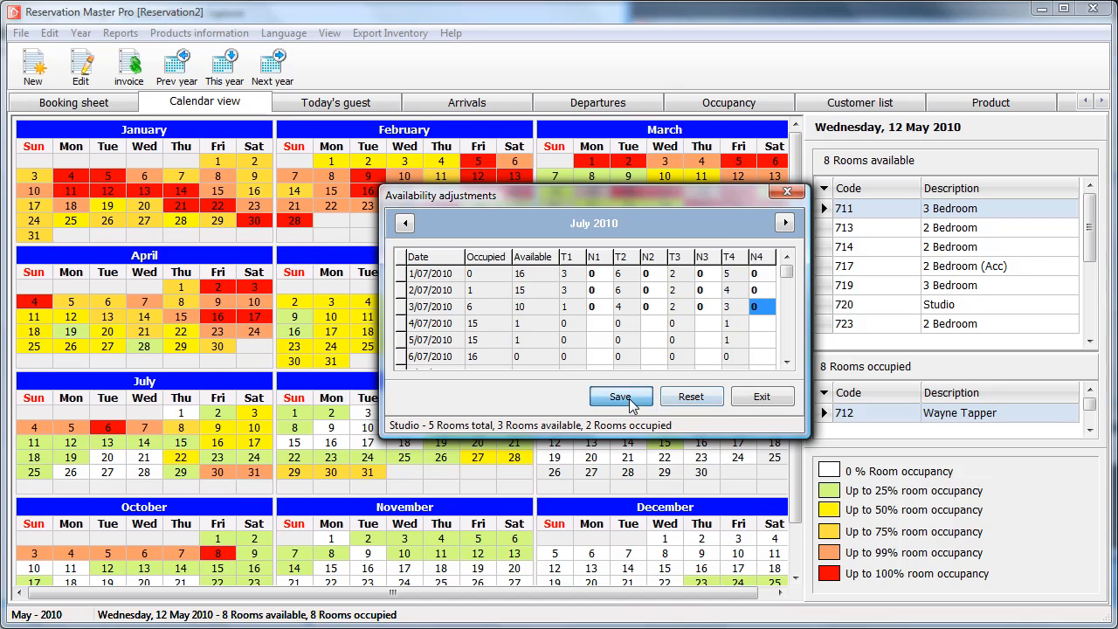
{"action": "left_click", "coordinate": [620, 395]}
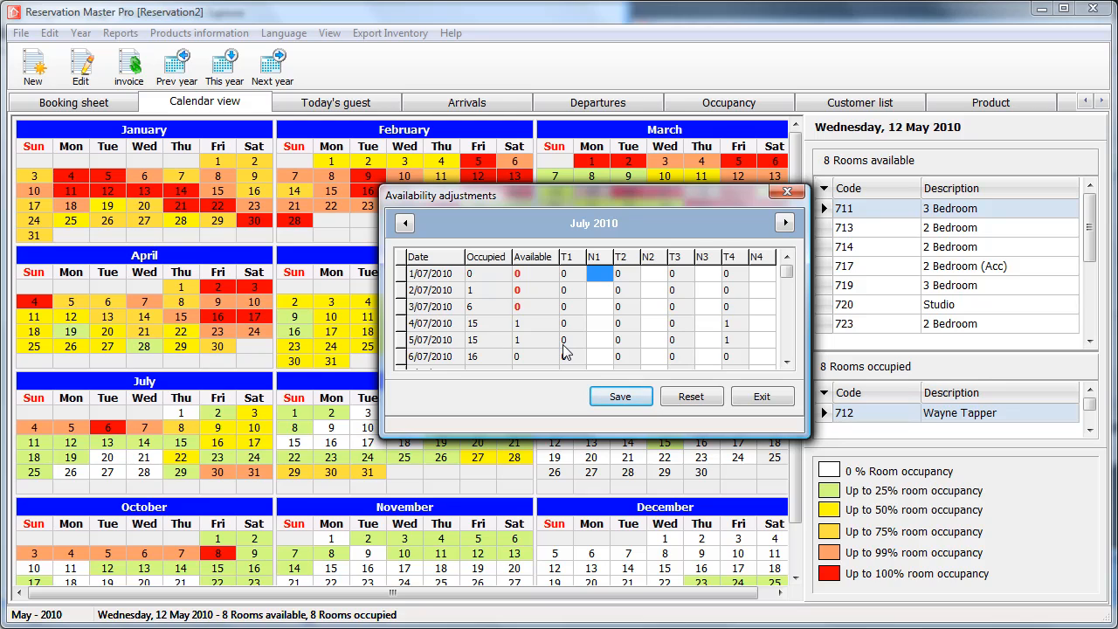
{"action": "mouse_move", "coordinate": [548, 276]}
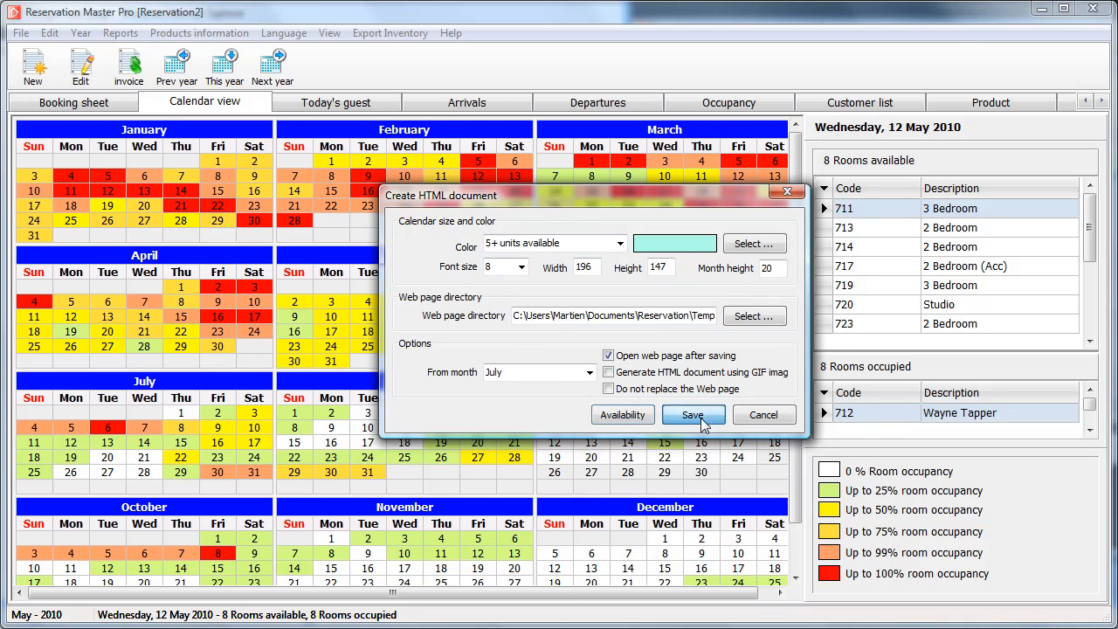
Save the HTML document so Calendar.htm opens in Internet Explorer showing July 2010 to March 2011.
{"action": "left_click", "coordinate": [692, 415]}
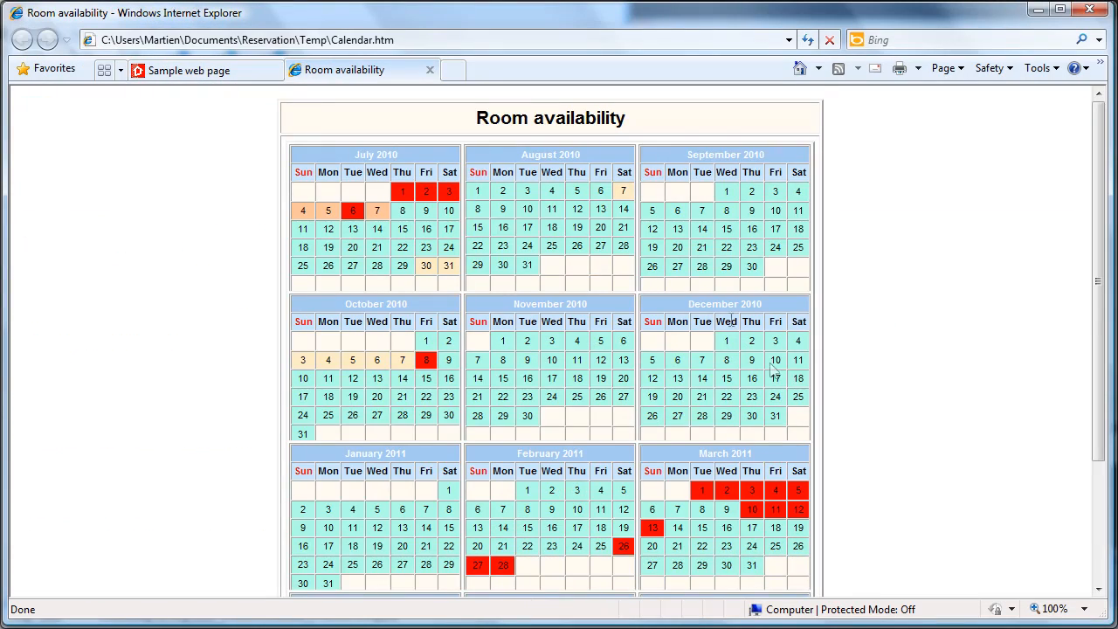
{"action": "mouse_move", "coordinate": [220, 219]}
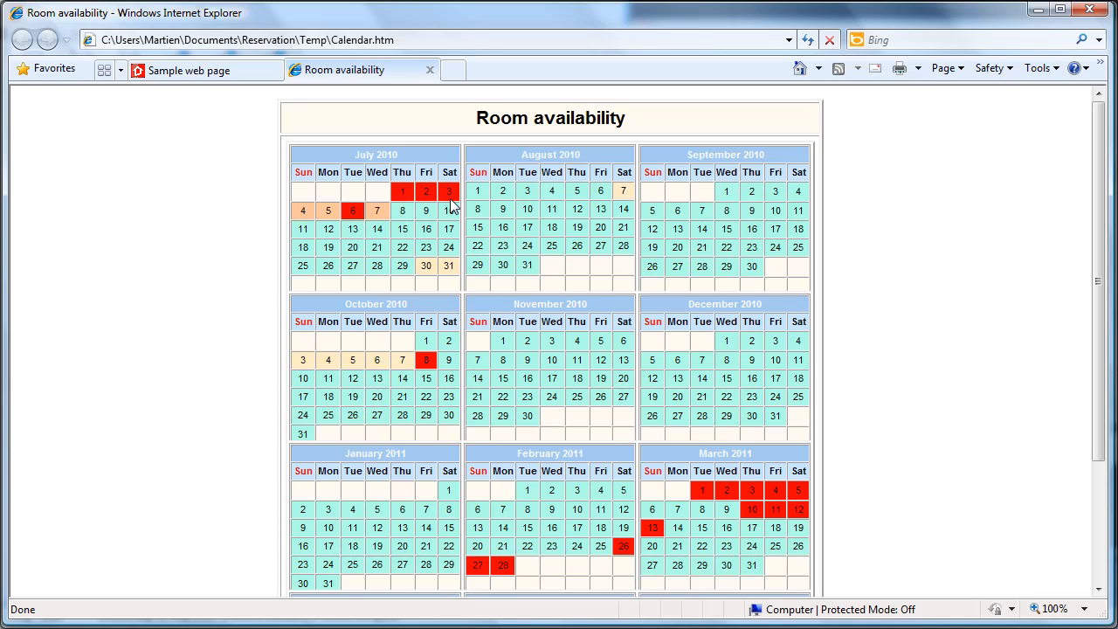
{"action": "mouse_move", "coordinate": [534, 318]}
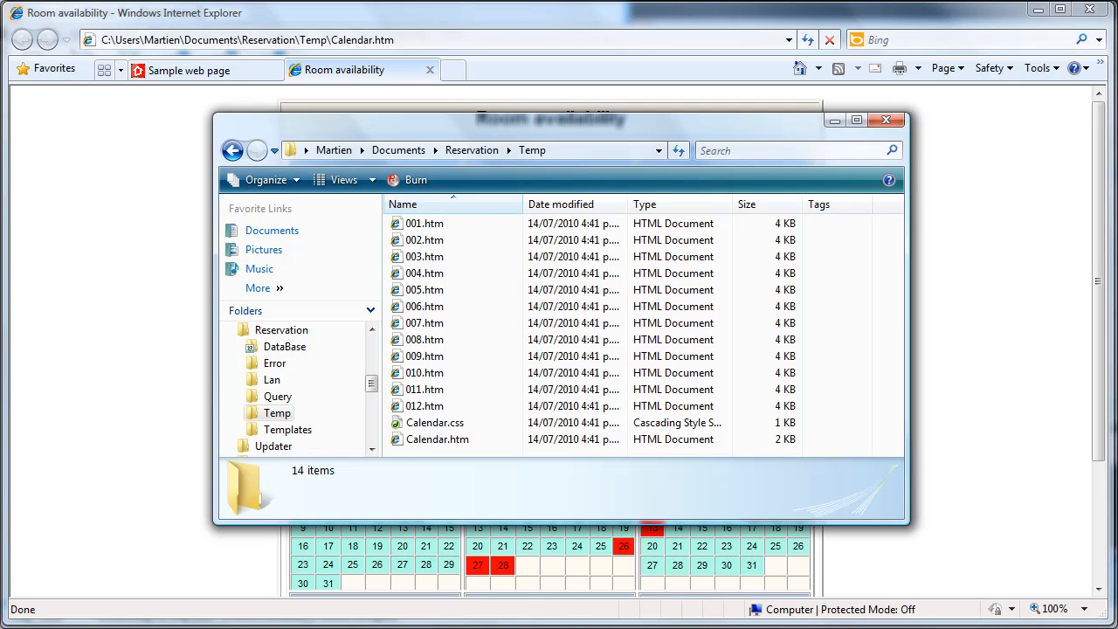
{"action": "mouse_move", "coordinate": [427, 224]}
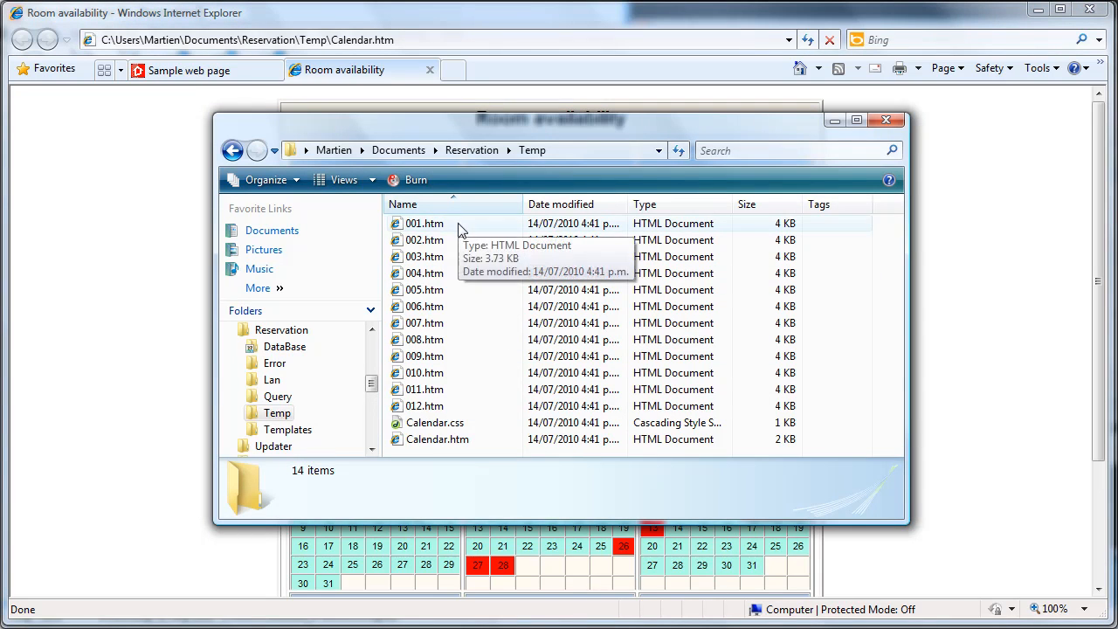
{"action": "mouse_move", "coordinate": [455, 411]}
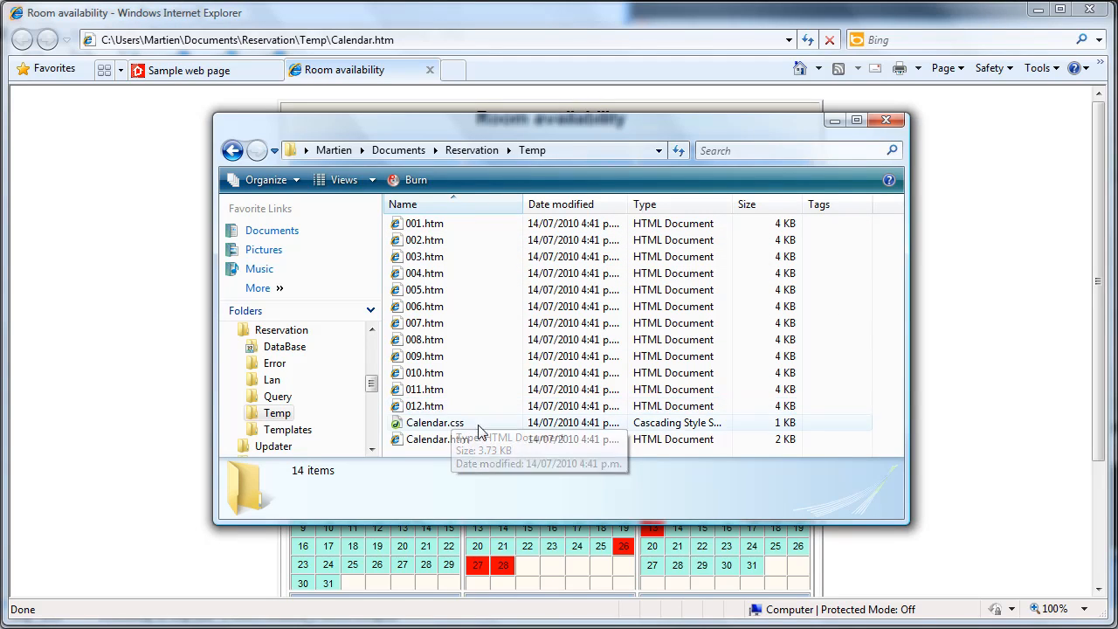
{"action": "mouse_move", "coordinate": [427, 423]}
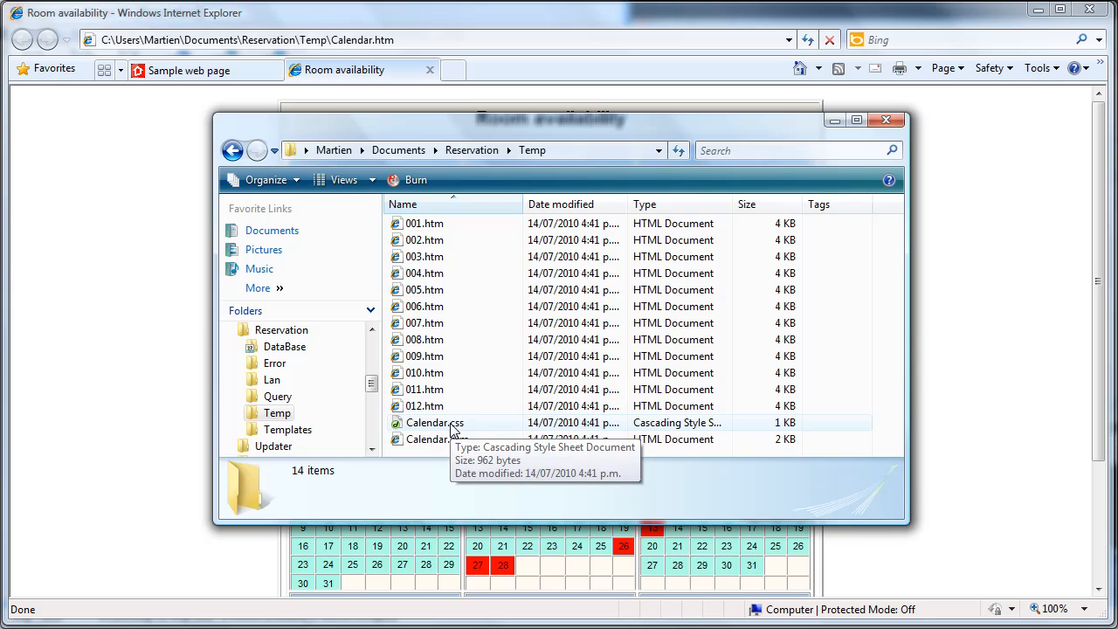
{"action": "mouse_move", "coordinate": [437, 439]}
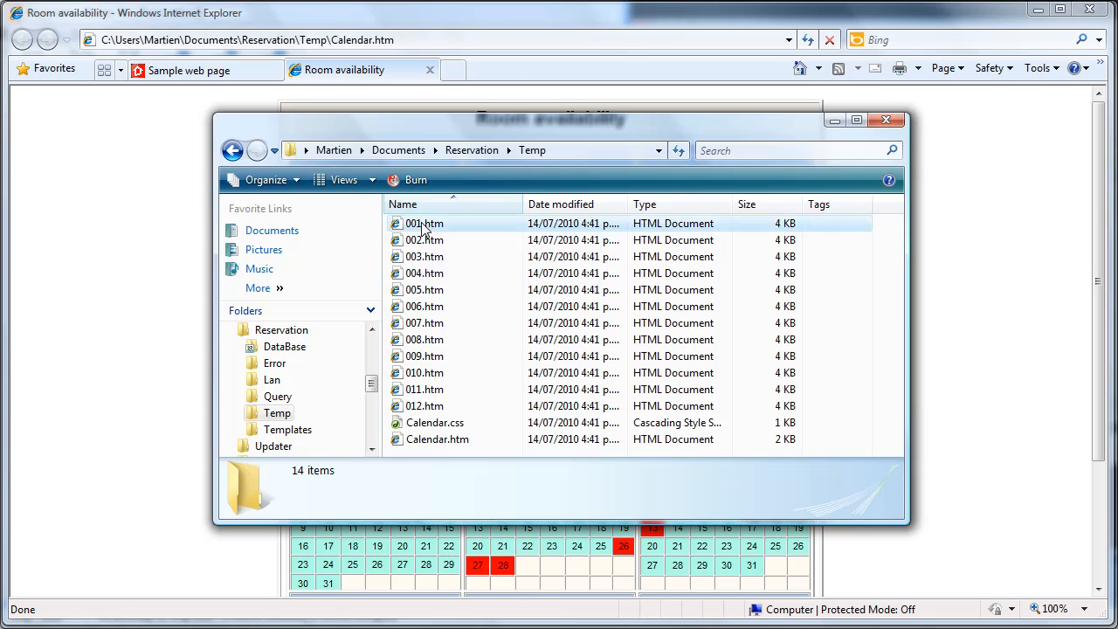
Open 001.htm from the Temp folder to show the July 2010 calendar in its own browser tab.
{"action": "double_click", "coordinate": [424, 224]}
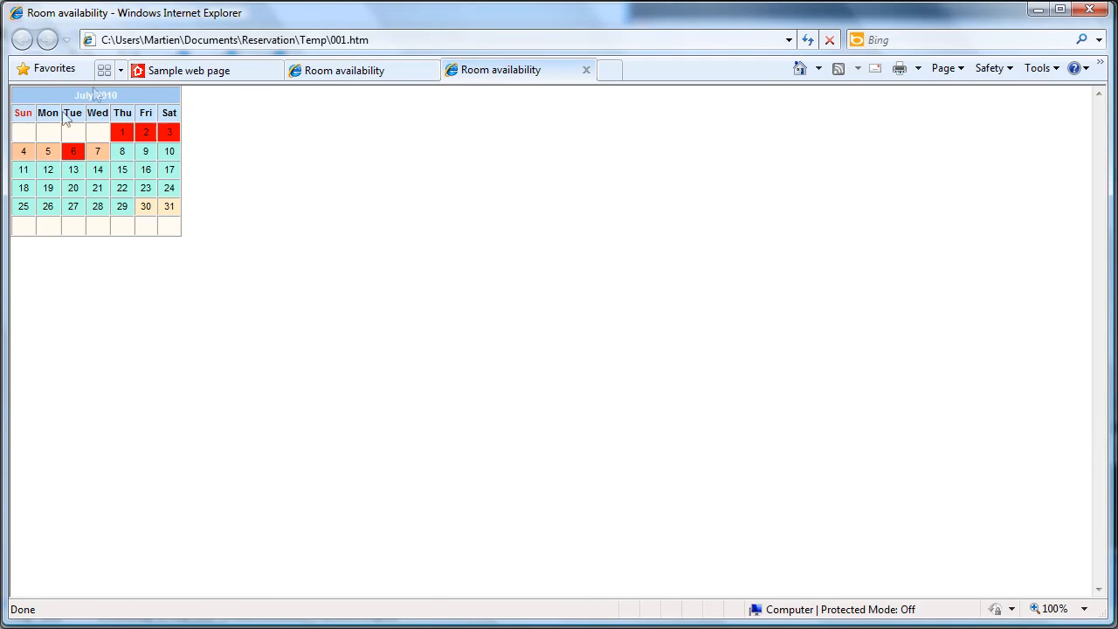
{"action": "mouse_move", "coordinate": [43, 100]}
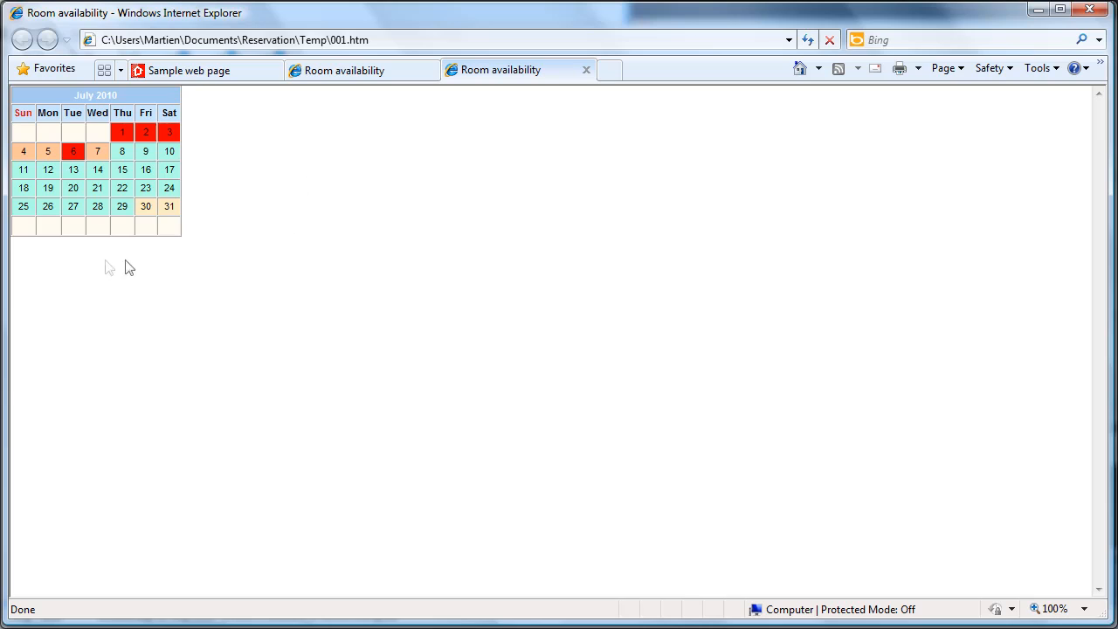
{"action": "mouse_move", "coordinate": [173, 234]}
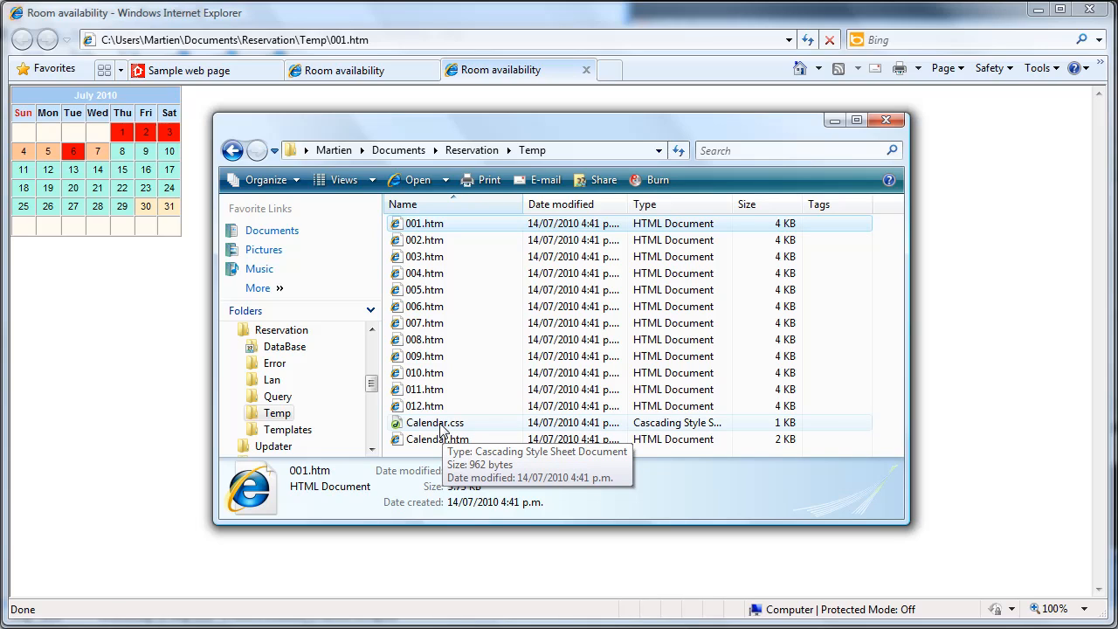
{"action": "mouse_move", "coordinate": [462, 388]}
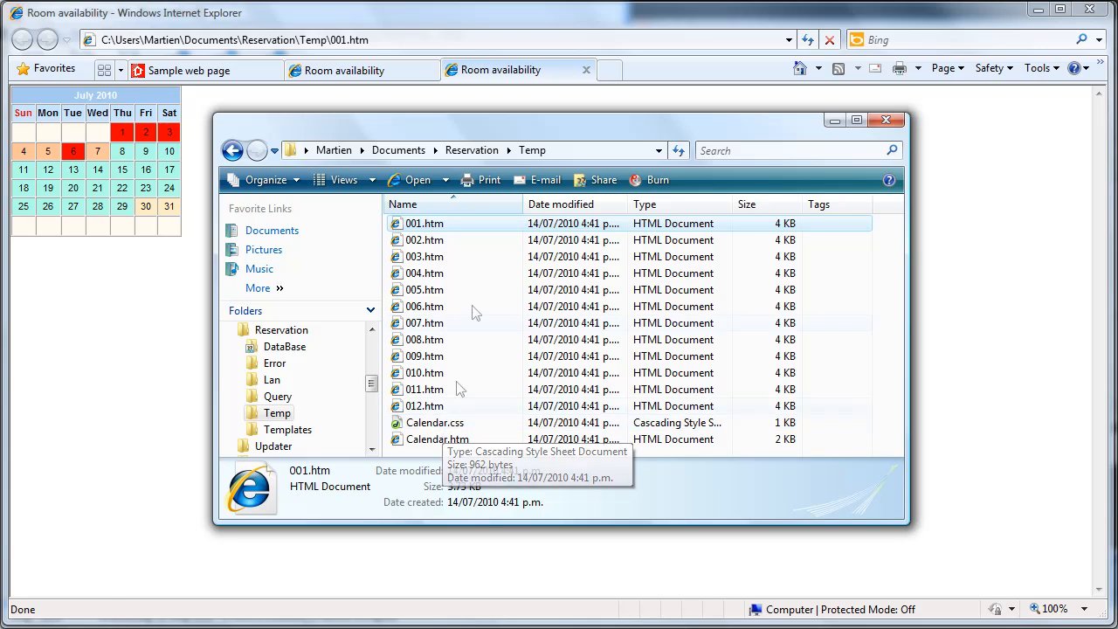